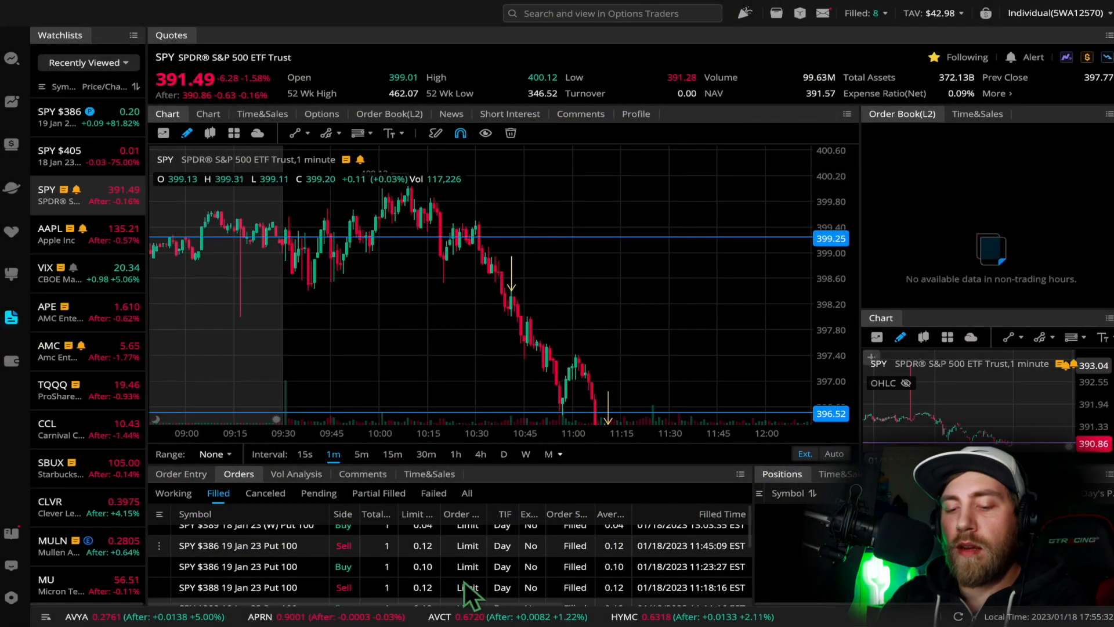
- Load the SPY $390 Jan 19 put contract's chart, then return to the SPY price chart
{"action": "scroll", "scroll_direction": "down", "scroll_amount": 3}
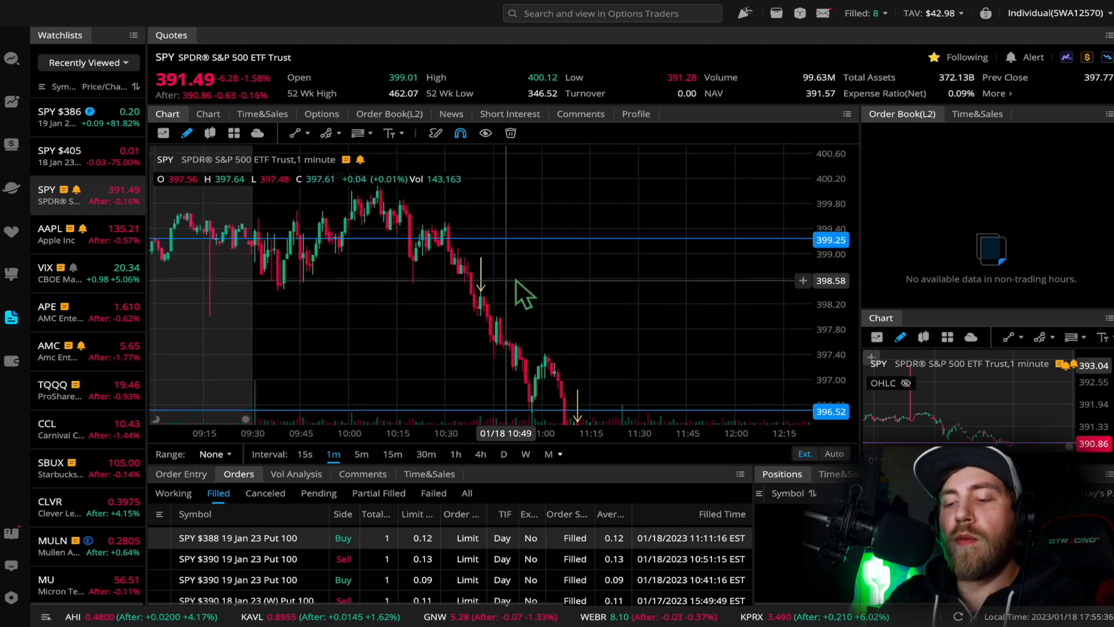
{"action": "mouse_move", "coordinate": [415, 328]}
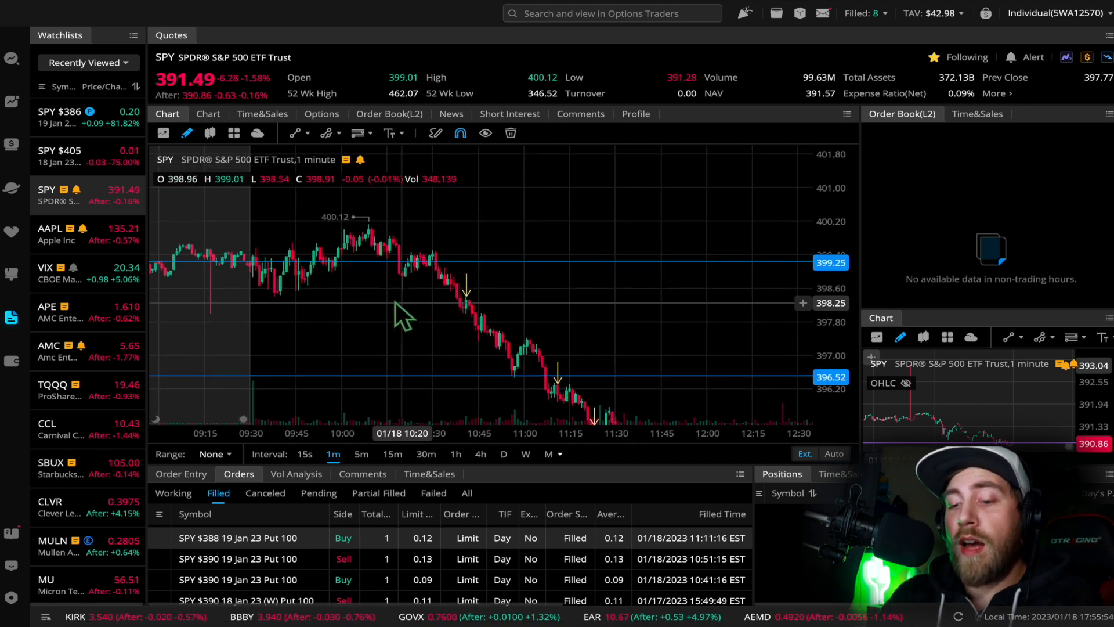
{"action": "mouse_move", "coordinate": [291, 309]}
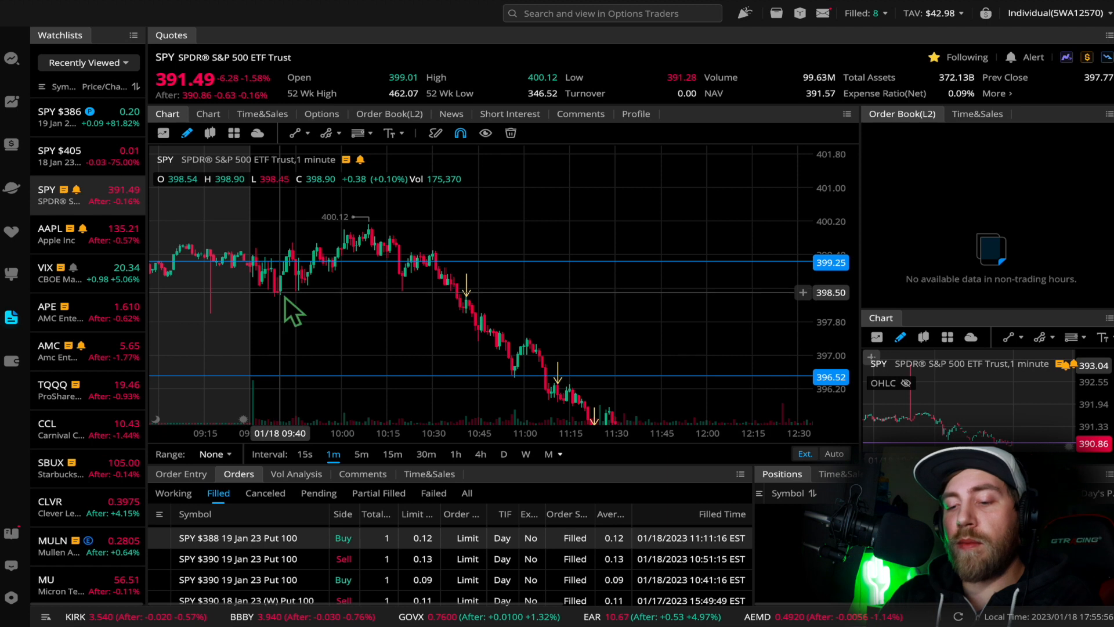
{"action": "mouse_move", "coordinate": [277, 312]}
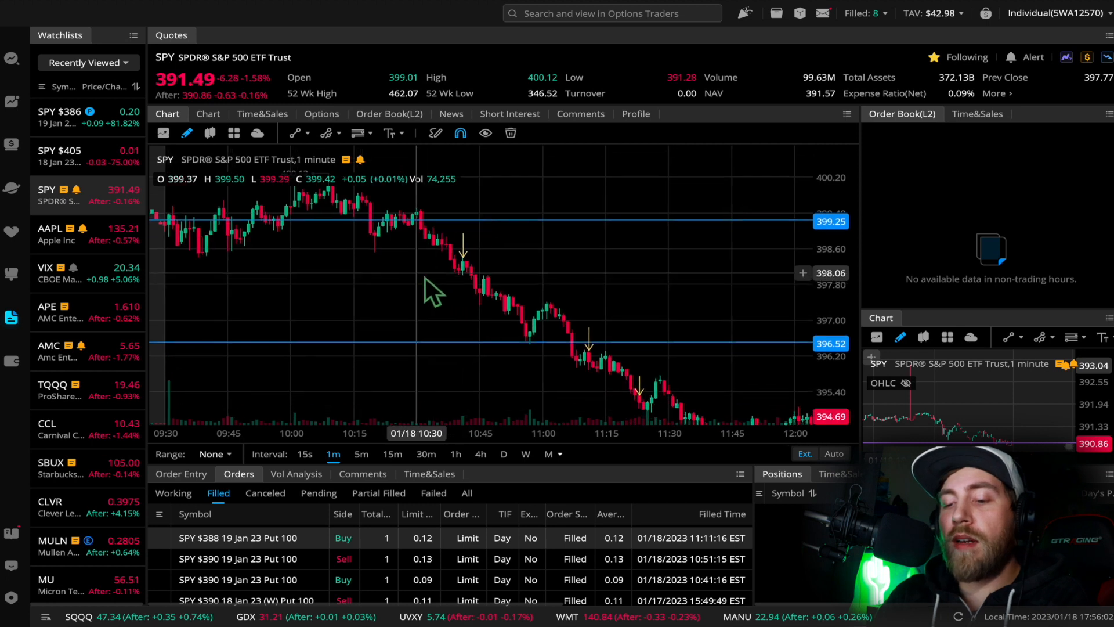
{"action": "mouse_move", "coordinate": [476, 281]}
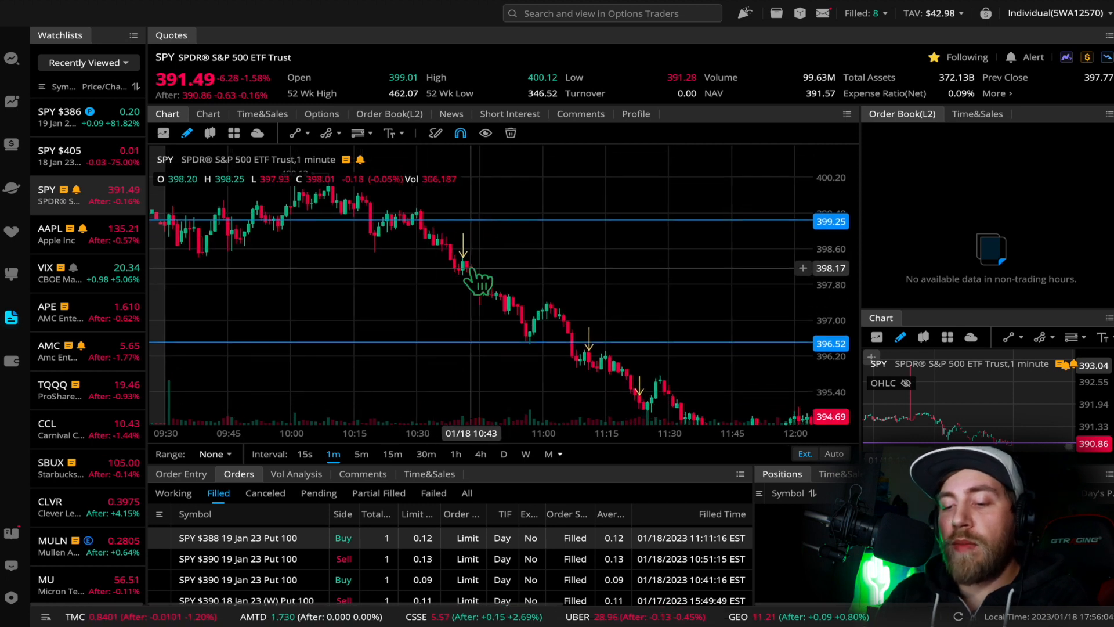
{"action": "mouse_move", "coordinate": [462, 274]}
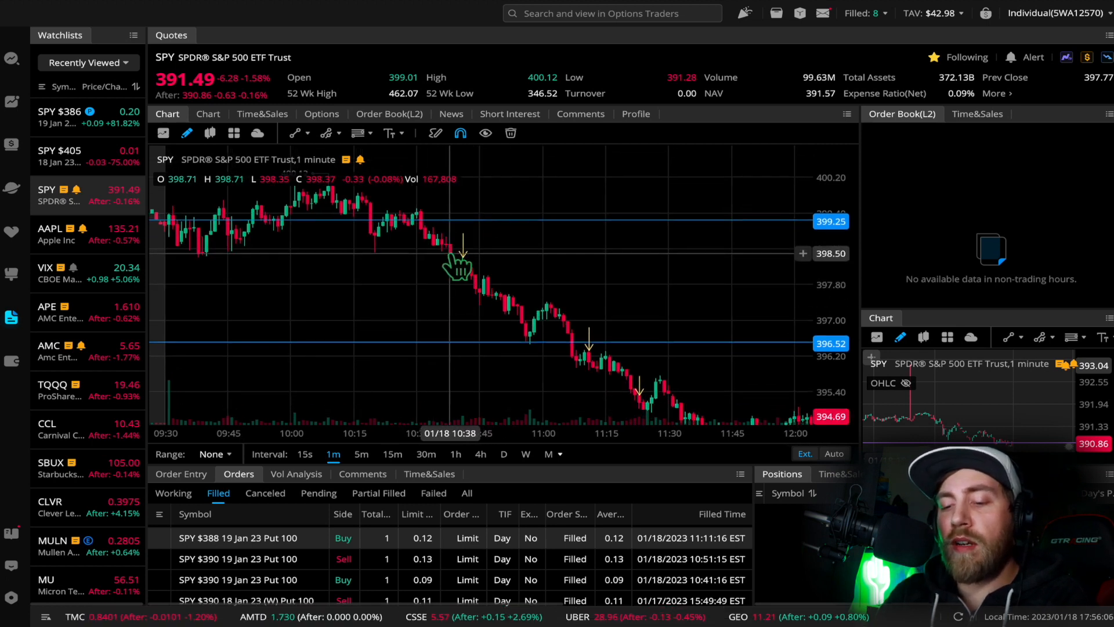
{"action": "mouse_move", "coordinate": [462, 285]}
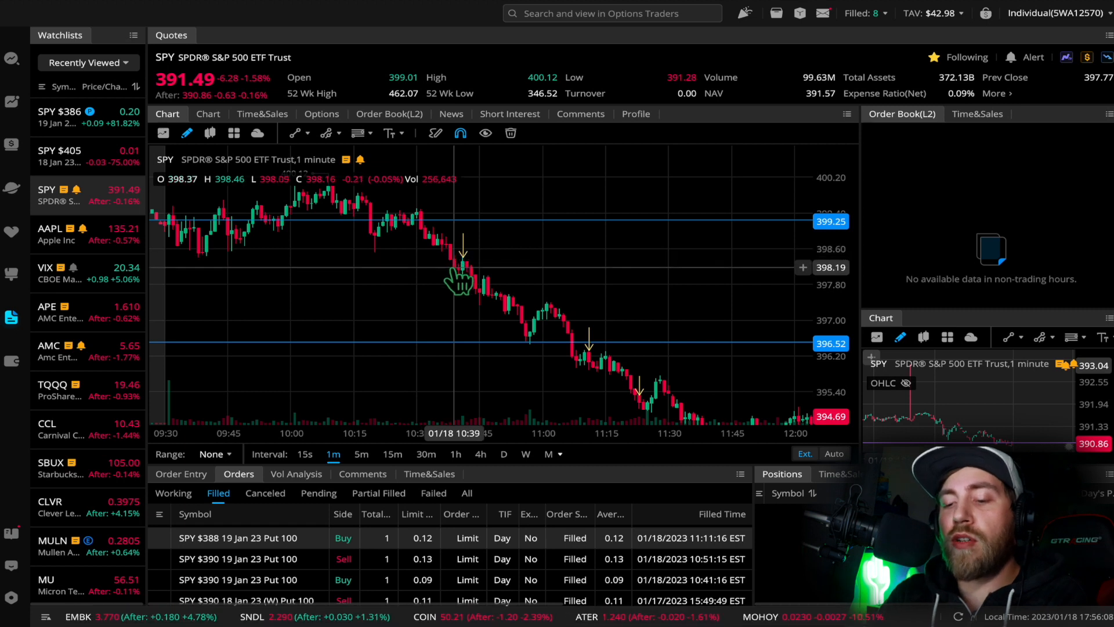
{"action": "mouse_move", "coordinate": [490, 274]}
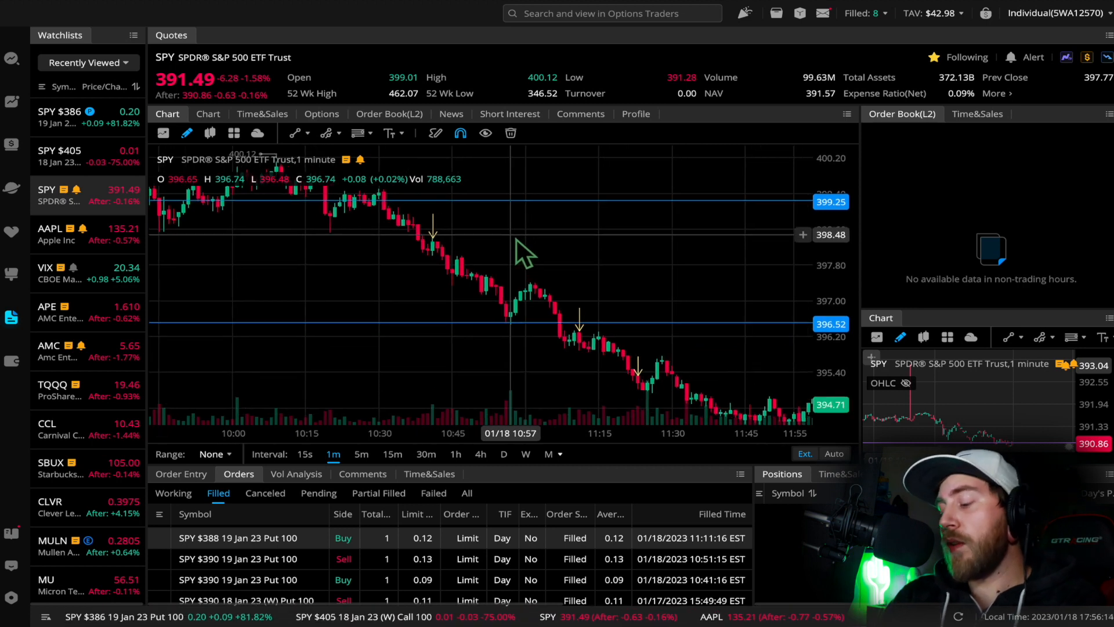
{"action": "mouse_move", "coordinate": [494, 285]}
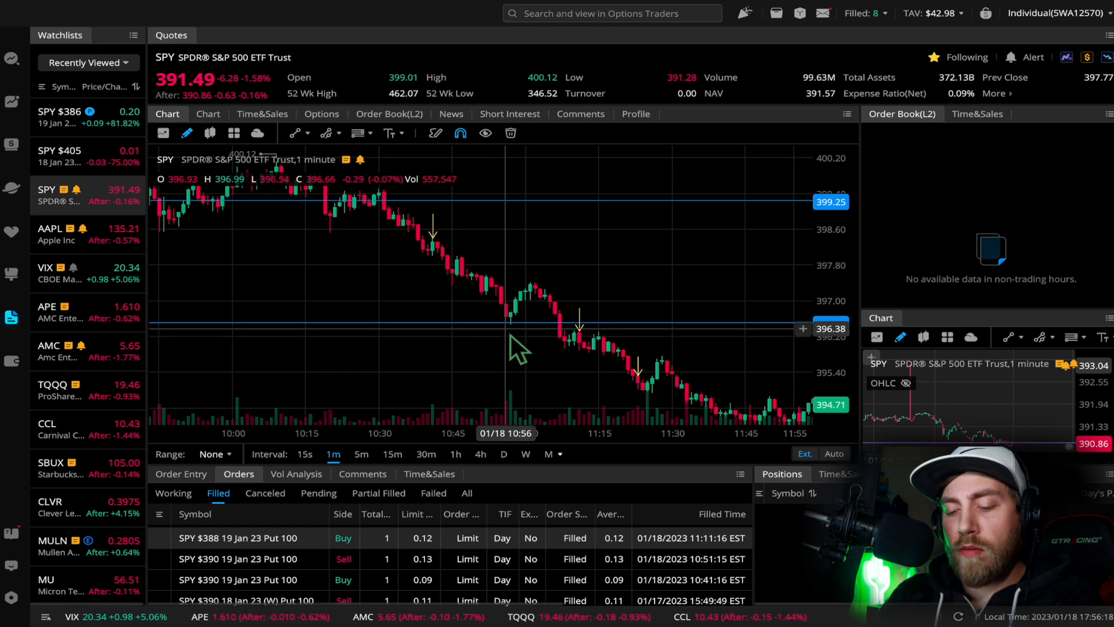
{"action": "mouse_move", "coordinate": [607, 376]}
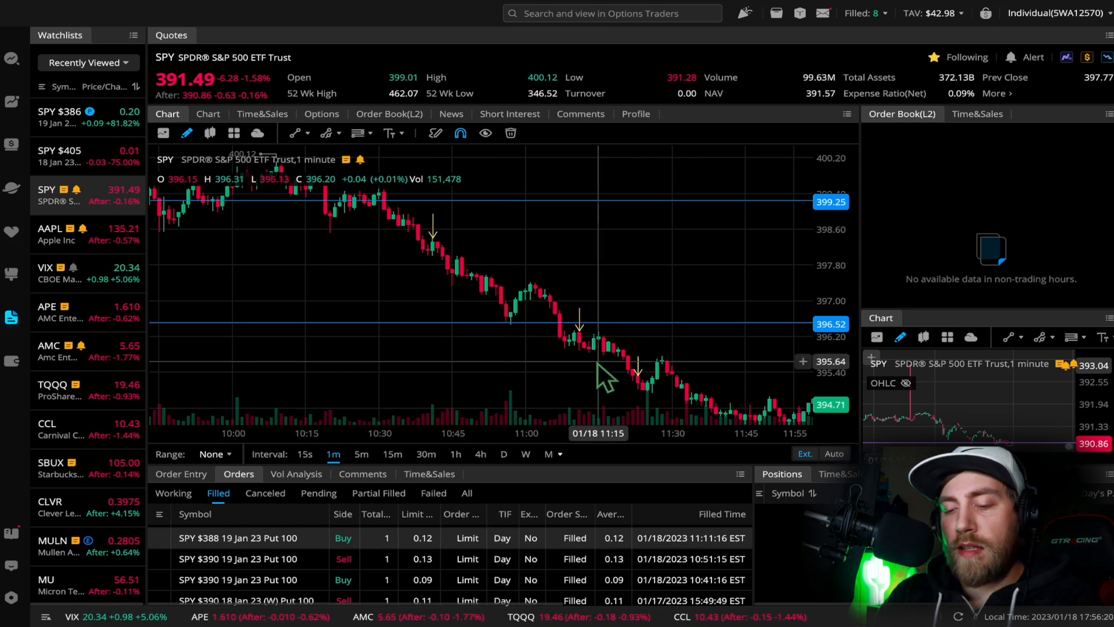
{"action": "mouse_move", "coordinate": [490, 327]}
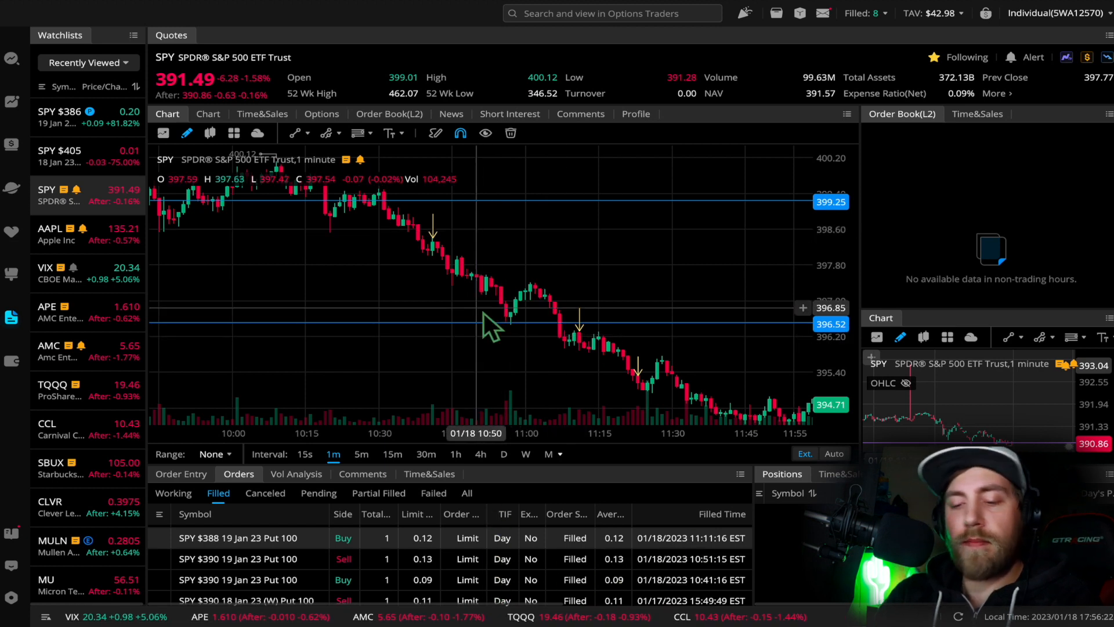
{"action": "mouse_move", "coordinate": [492, 316]}
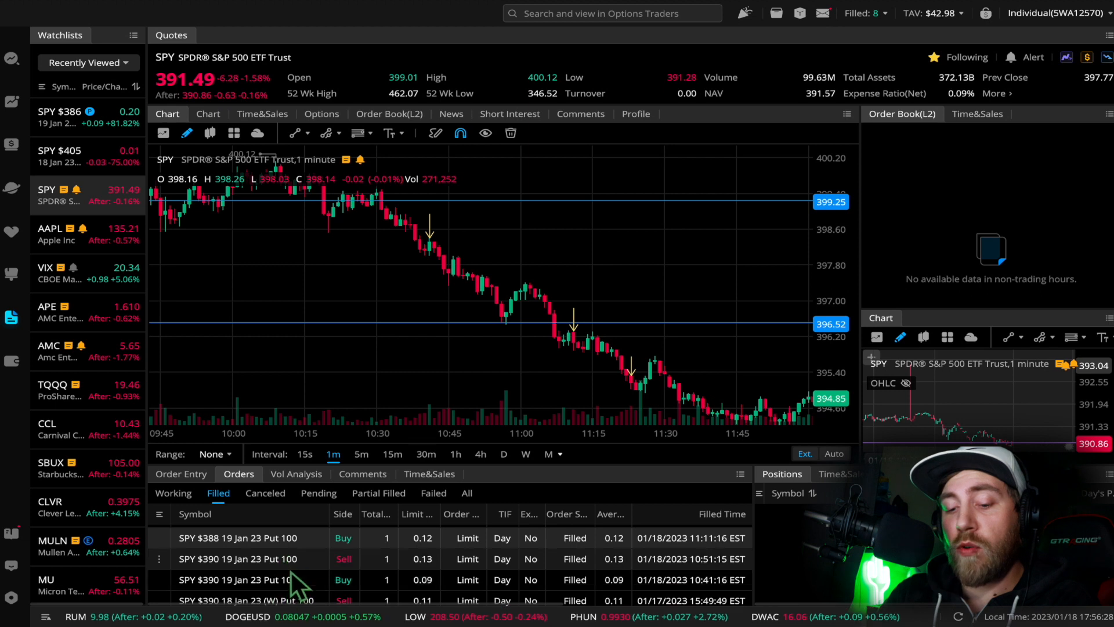
{"action": "left_click", "coordinate": [237, 579]}
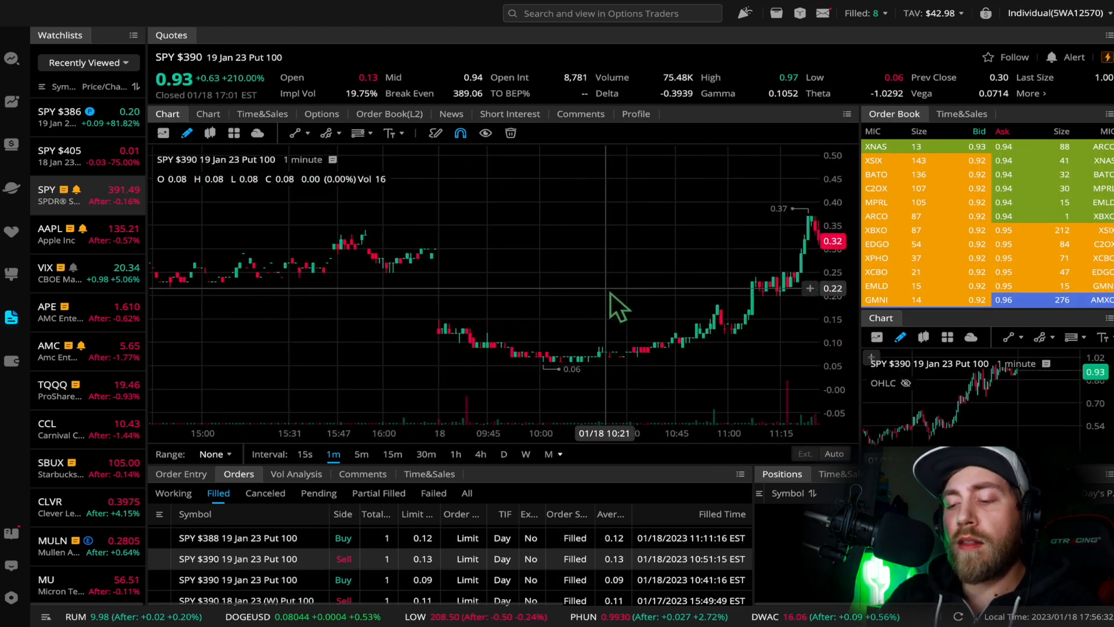
{"action": "scroll", "scroll_direction": "right", "scroll_amount": 3}
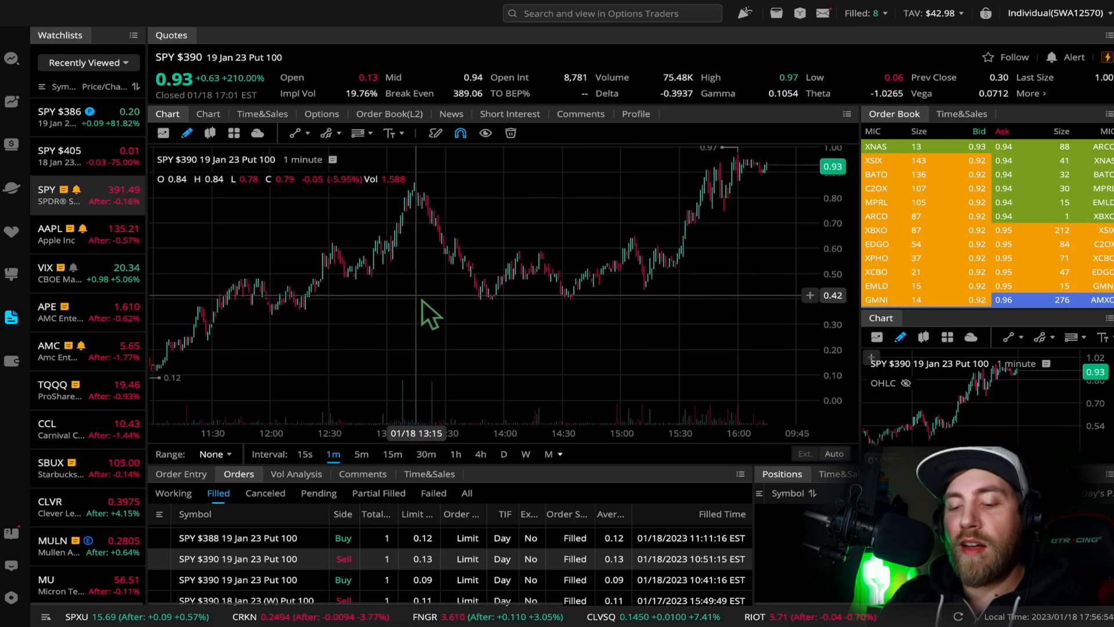
{"action": "left_click", "coordinate": [238, 537]}
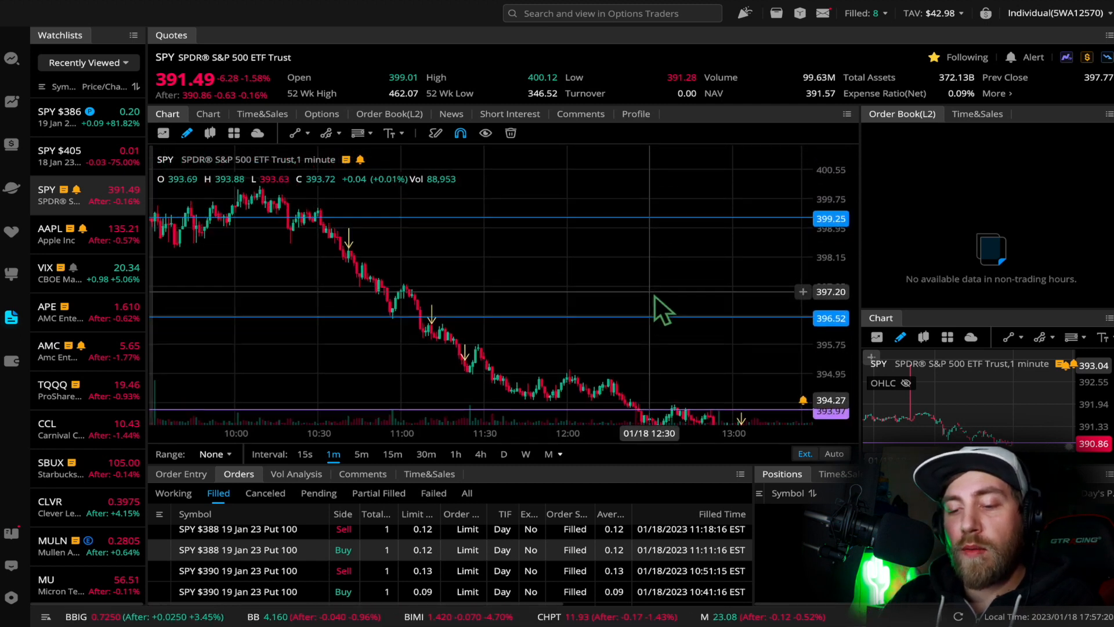
{"action": "mouse_move", "coordinate": [483, 331]}
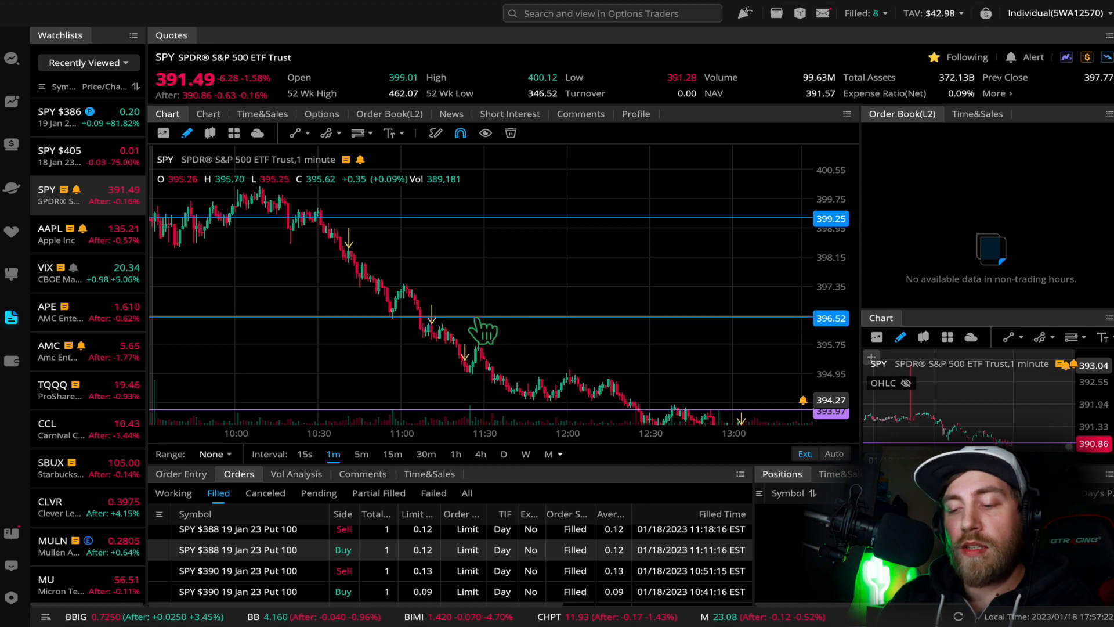
{"action": "mouse_move", "coordinate": [494, 292]}
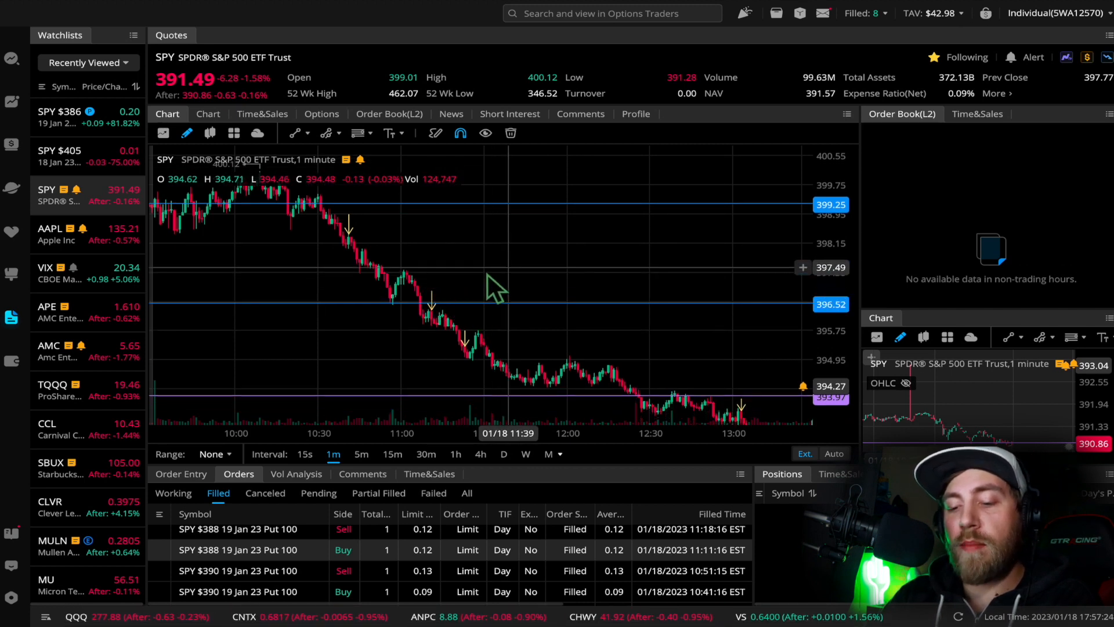
{"action": "mouse_move", "coordinate": [416, 366]}
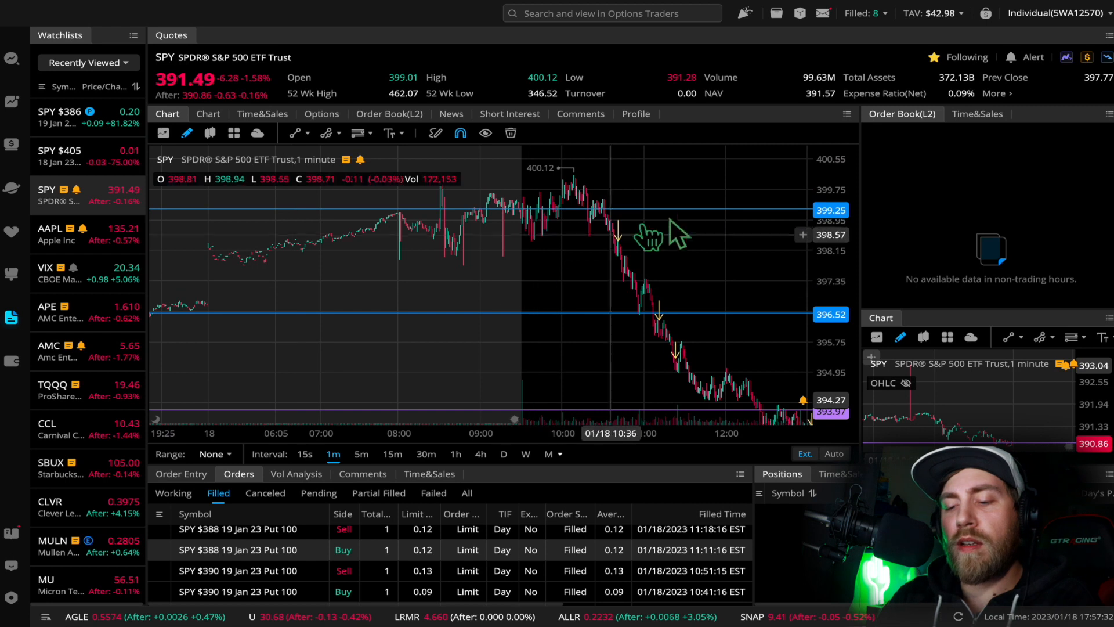
{"action": "mouse_move", "coordinate": [604, 277]}
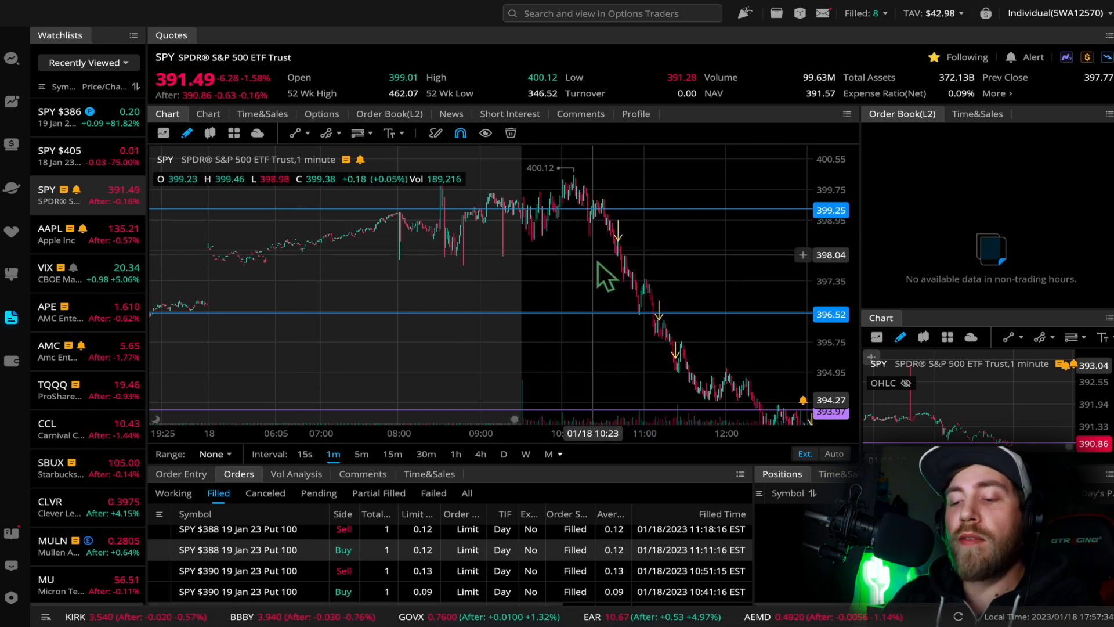
{"action": "mouse_move", "coordinate": [227, 376]}
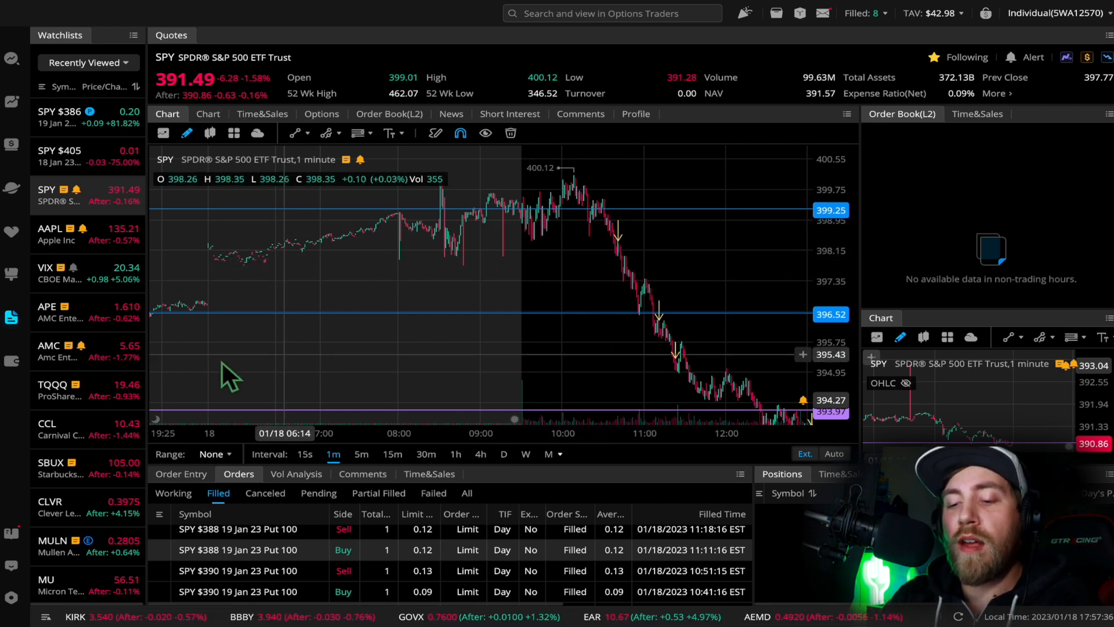
{"action": "mouse_move", "coordinate": [227, 306]}
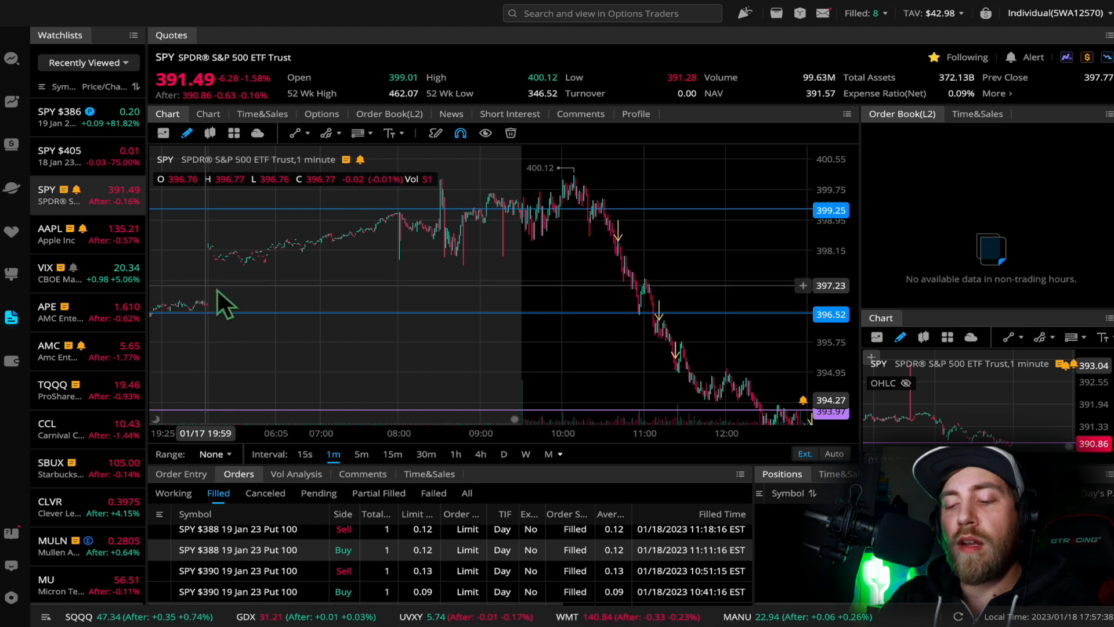
{"action": "mouse_move", "coordinate": [259, 302]}
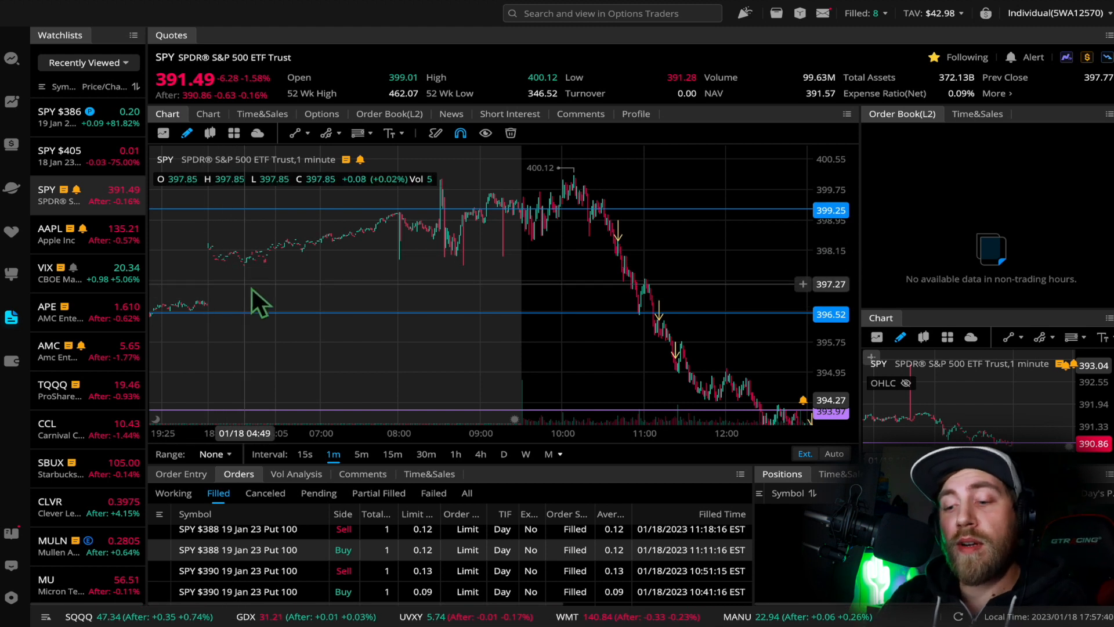
{"action": "mouse_move", "coordinate": [576, 202]}
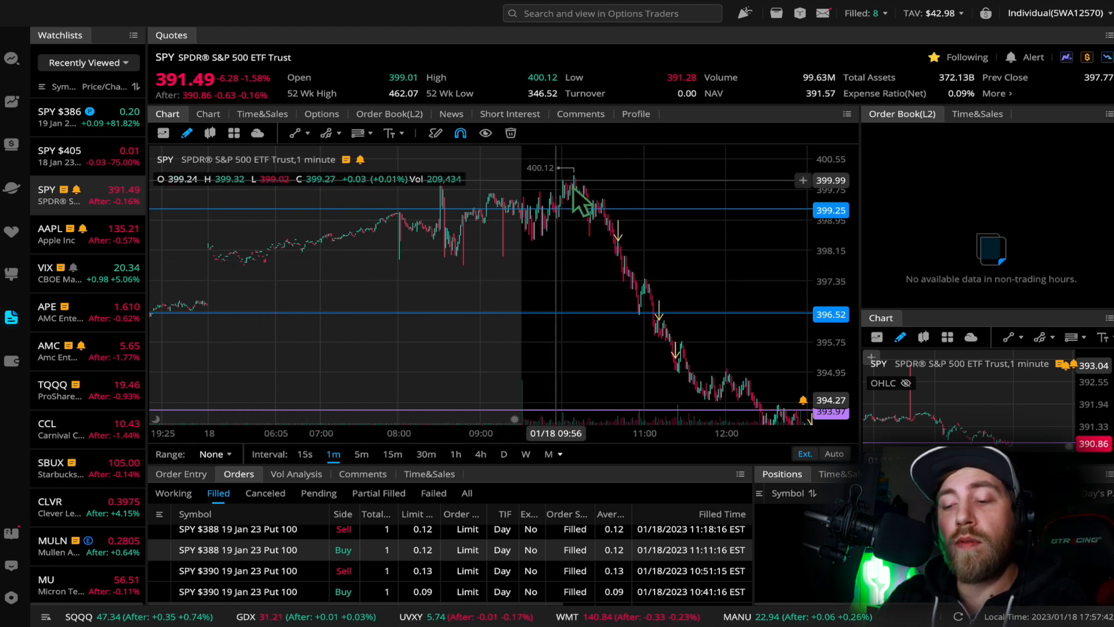
{"action": "mouse_move", "coordinate": [362, 270]}
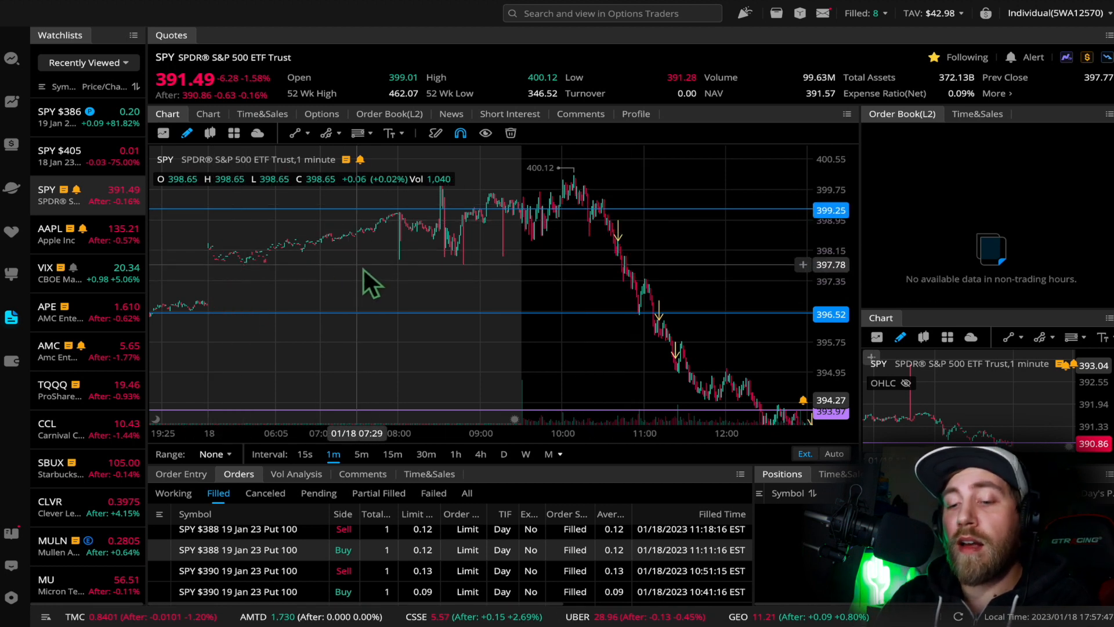
{"action": "mouse_move", "coordinate": [498, 302]}
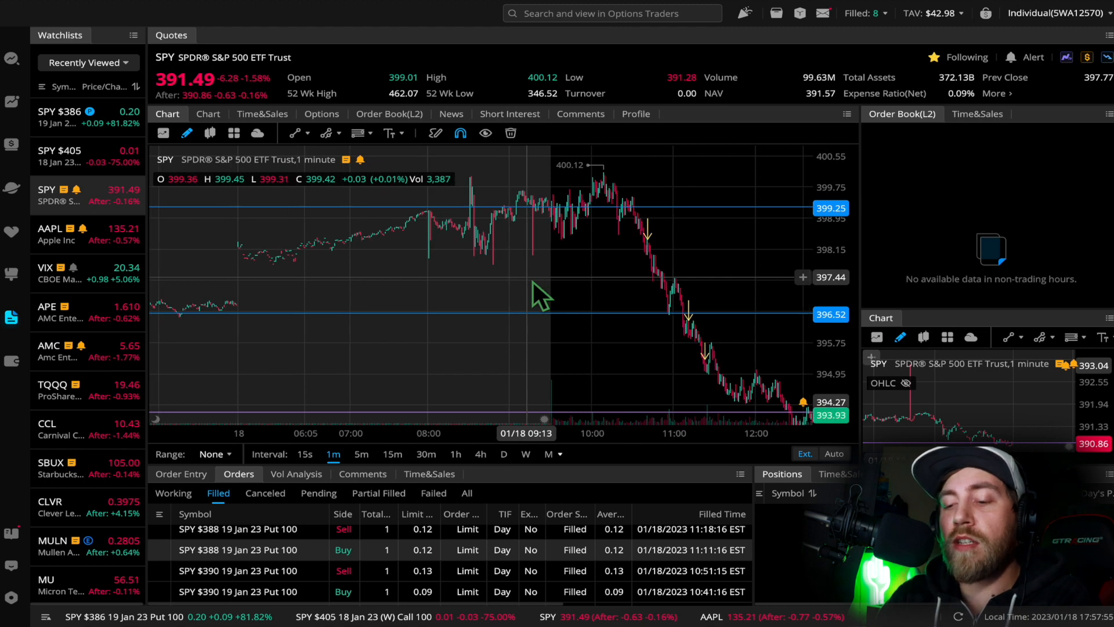
{"action": "mouse_move", "coordinate": [631, 256]}
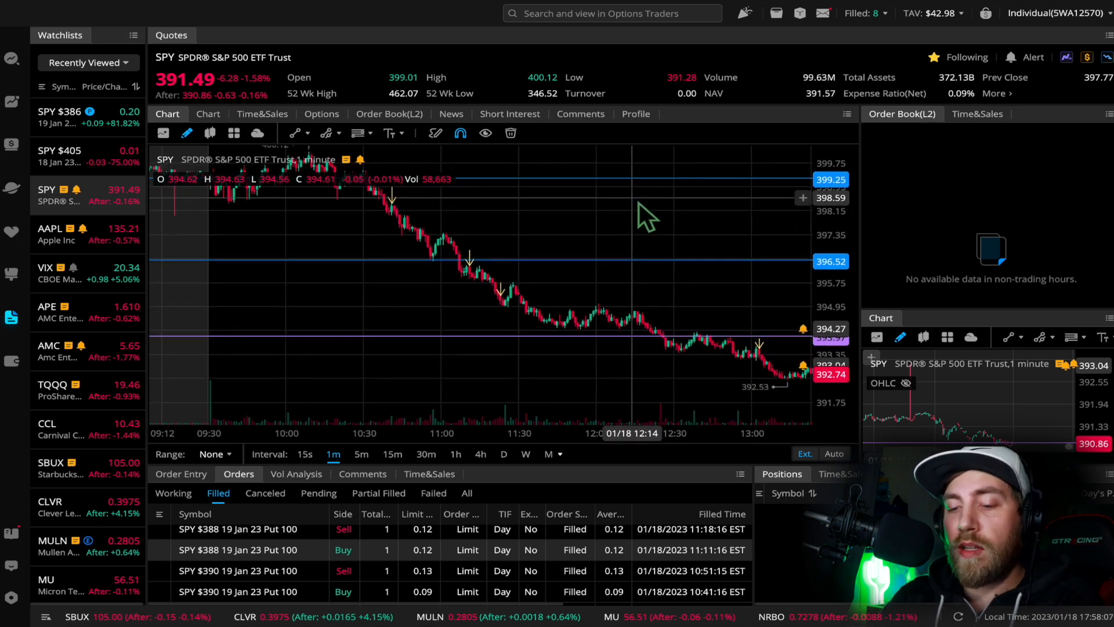
{"action": "mouse_move", "coordinate": [558, 281]}
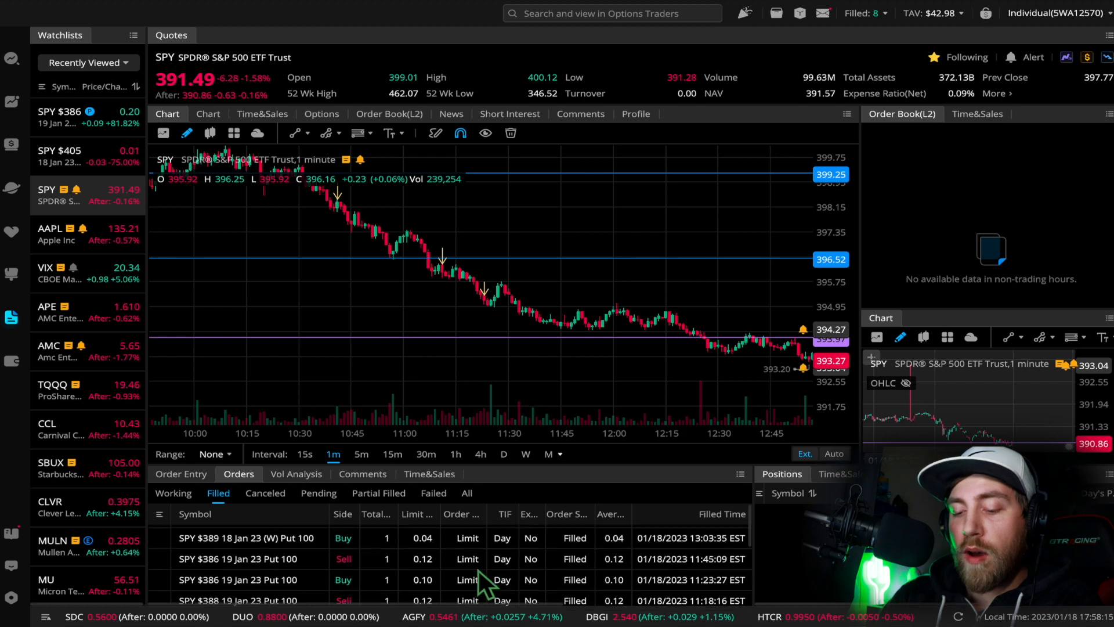
{"action": "mouse_move", "coordinate": [530, 264]}
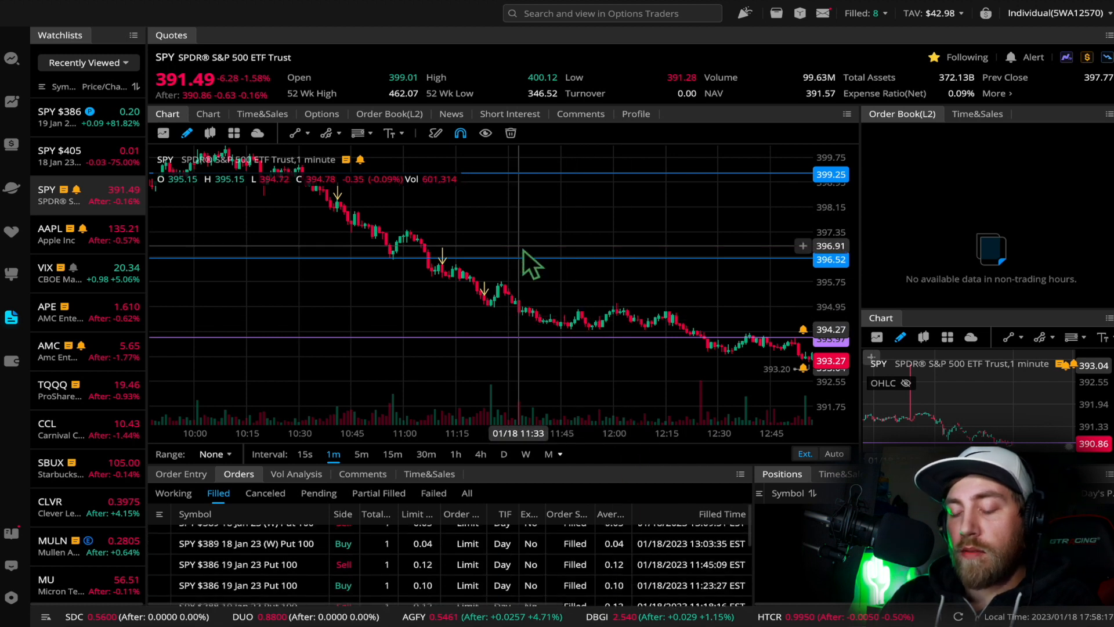
{"action": "mouse_move", "coordinate": [455, 277]}
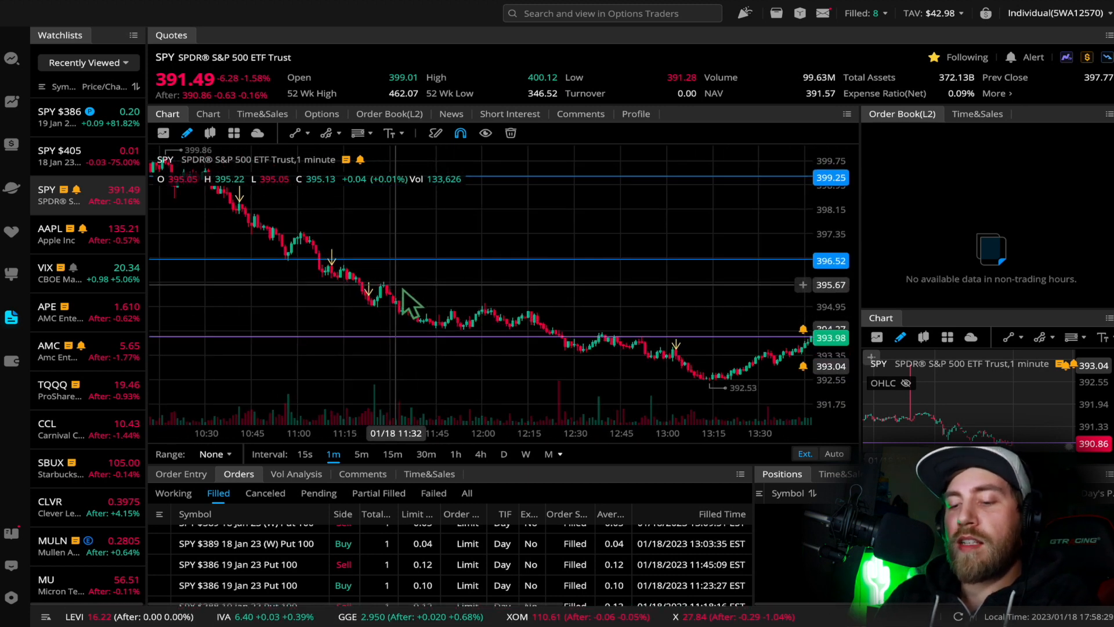
{"action": "mouse_move", "coordinate": [394, 292]}
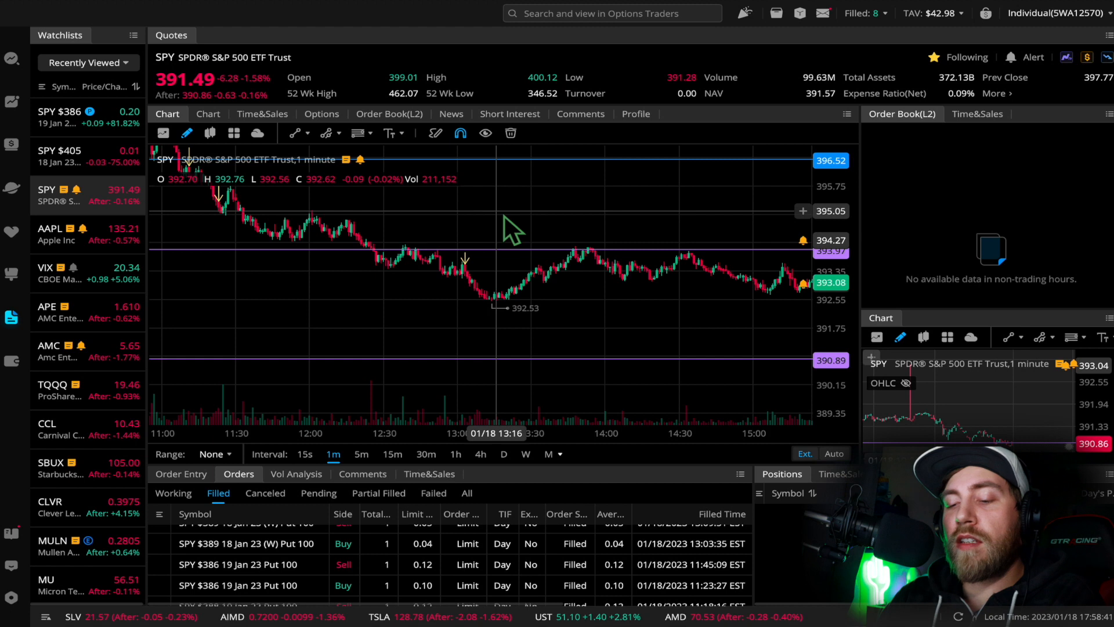
{"action": "mouse_move", "coordinate": [469, 274]}
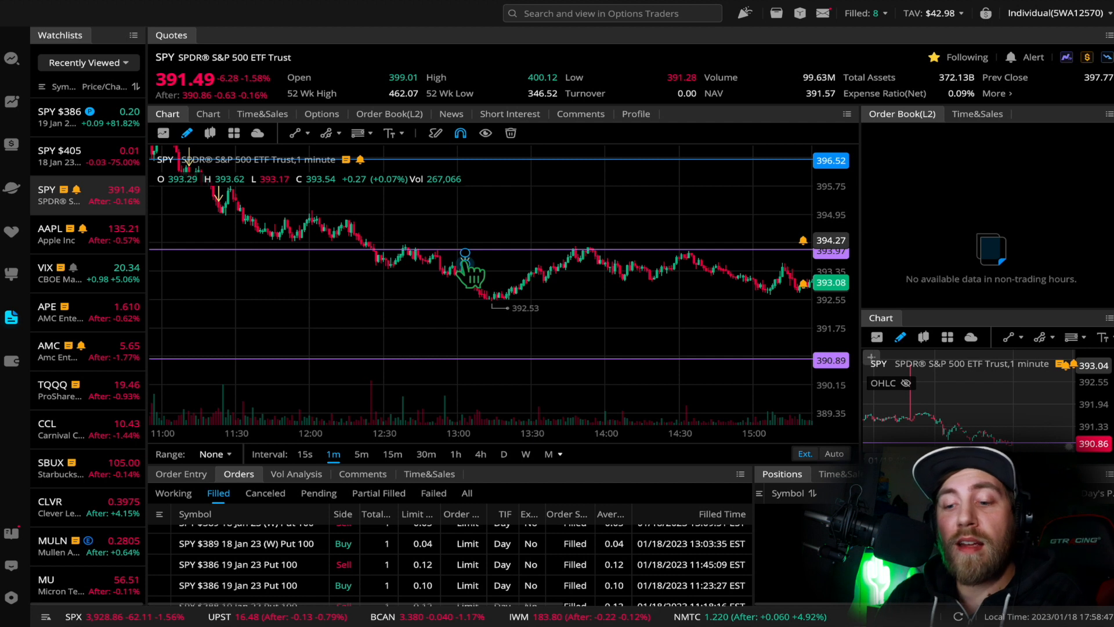
{"action": "mouse_move", "coordinate": [619, 202]}
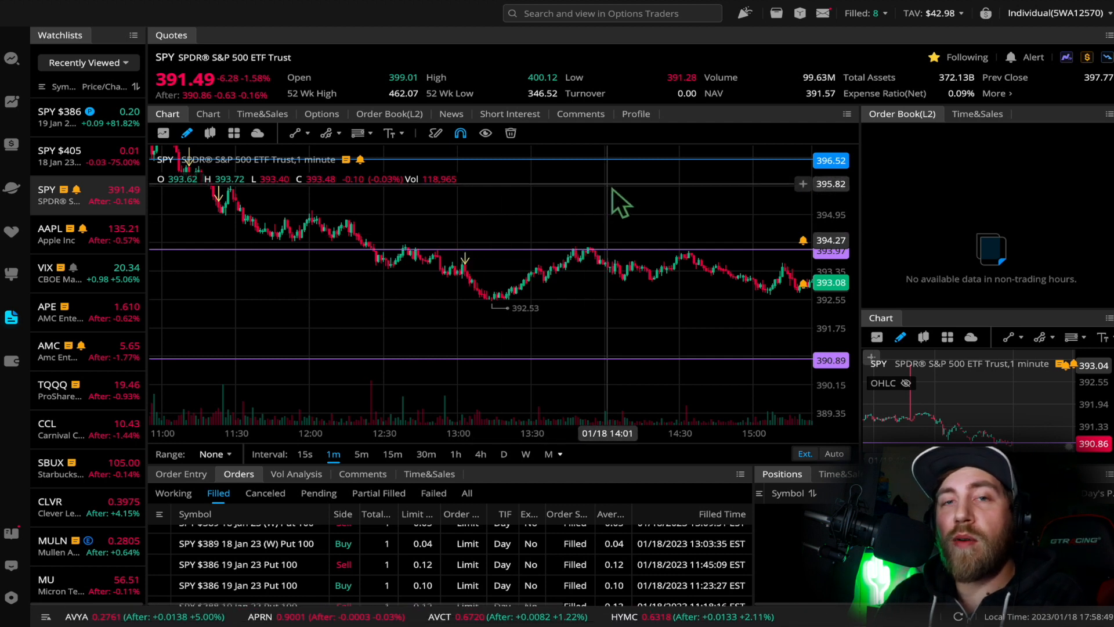
{"action": "mouse_move", "coordinate": [607, 221]}
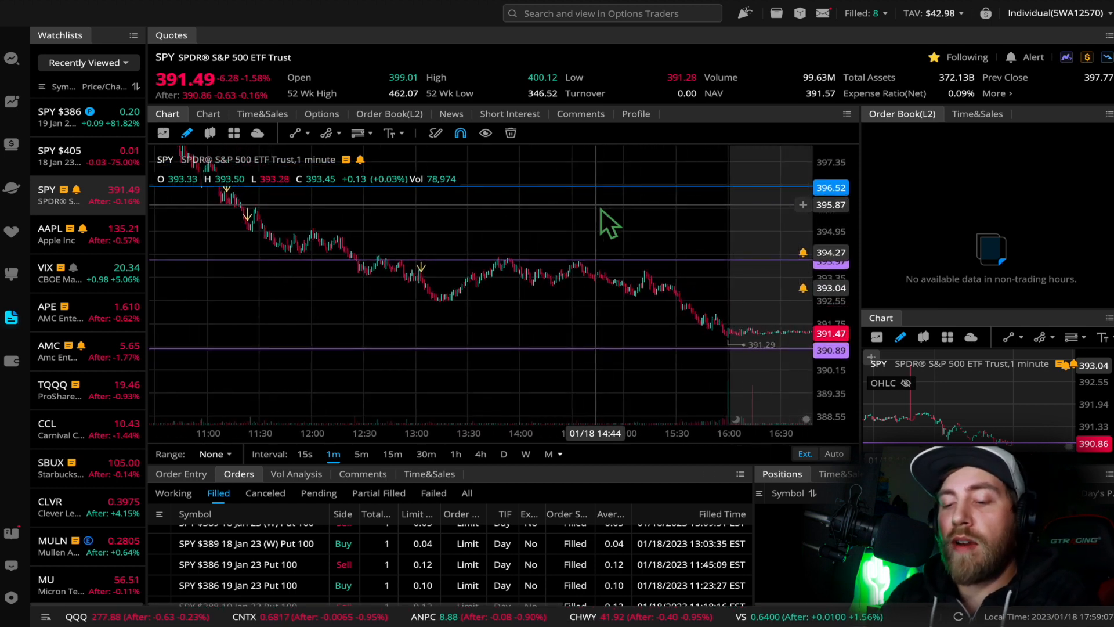
{"action": "mouse_move", "coordinate": [429, 264]}
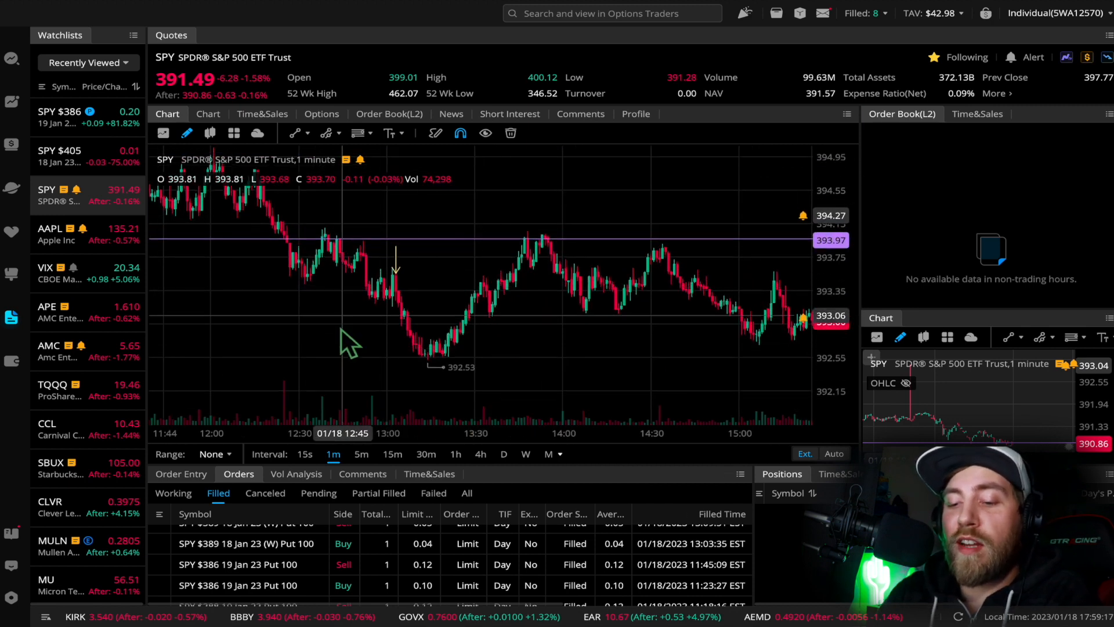
{"action": "mouse_move", "coordinate": [562, 359]}
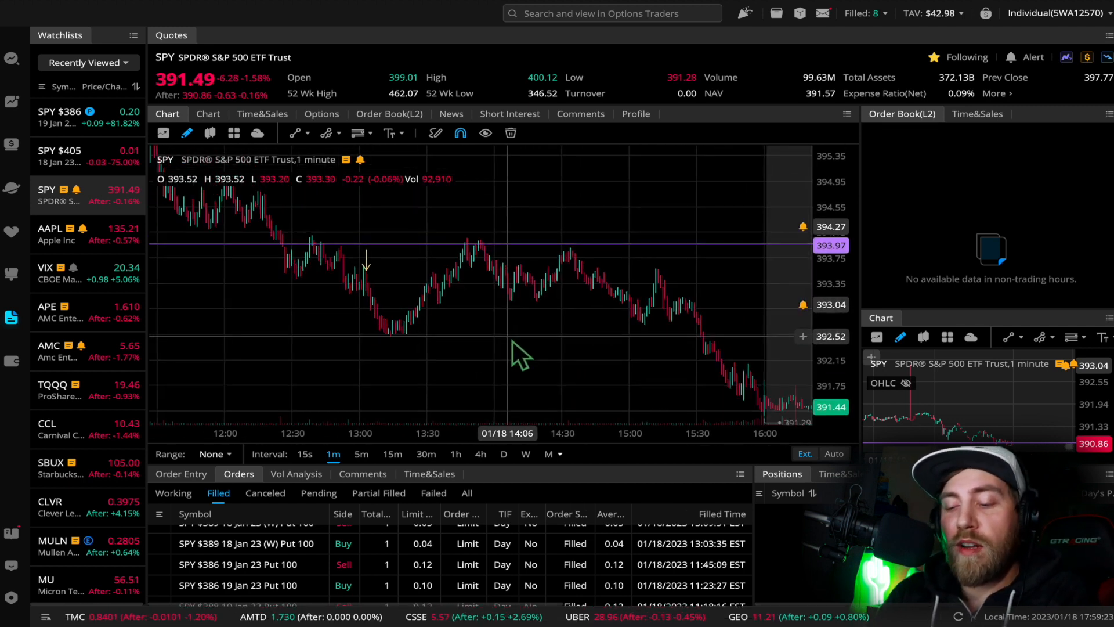
{"action": "mouse_move", "coordinate": [569, 356]}
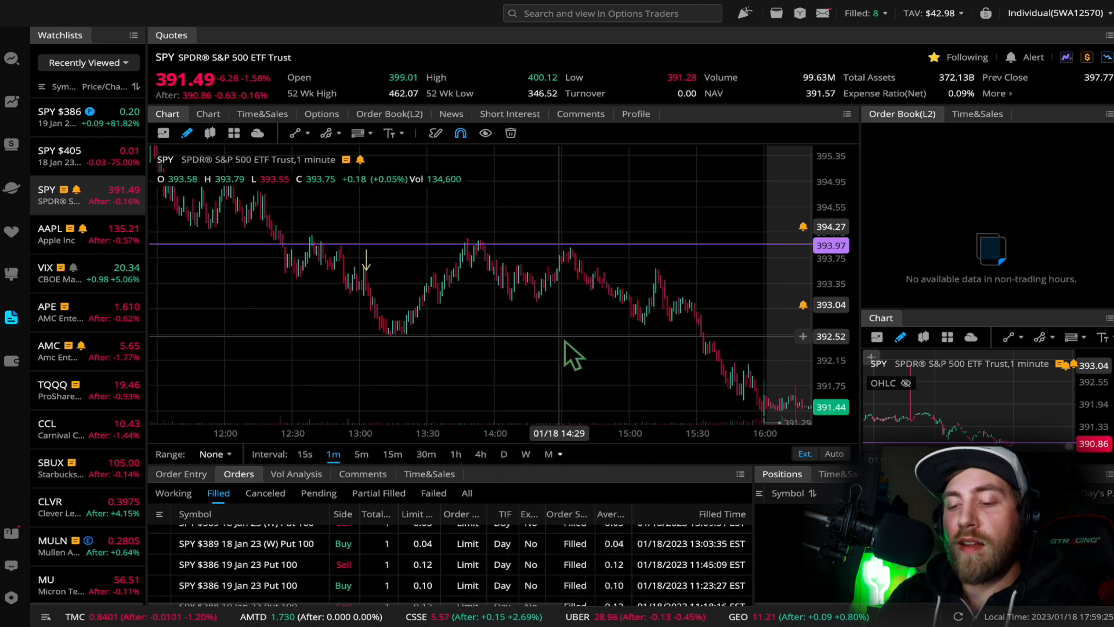
- Bring up the chart context menu while reviewing SPY's afternoon slide to the 391.44 close
{"action": "right_click", "coordinate": [573, 351]}
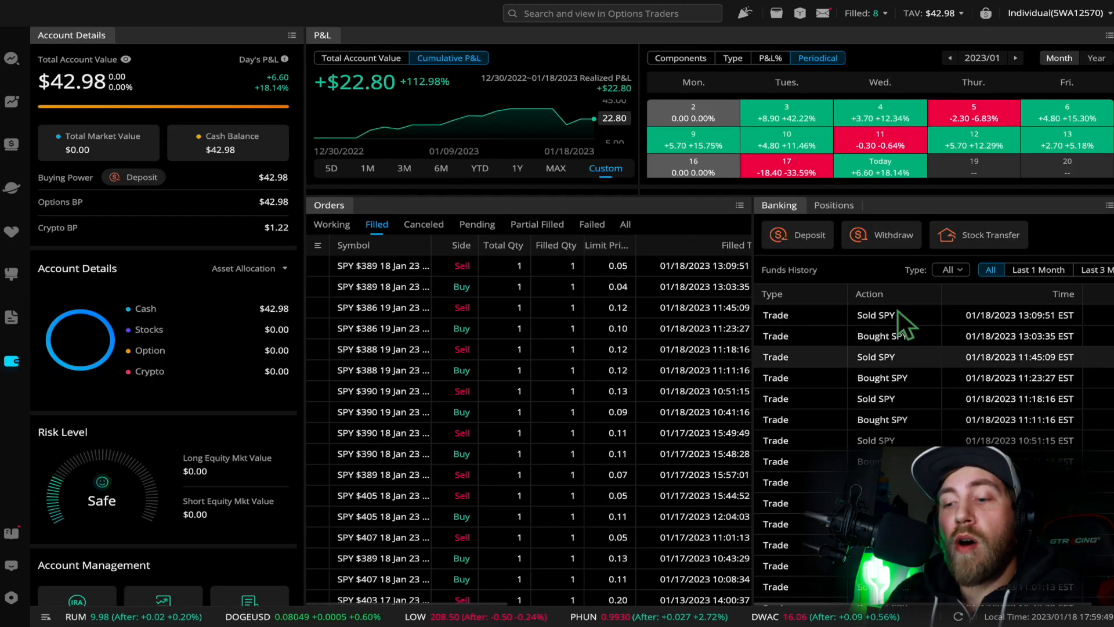
{"action": "mouse_move", "coordinate": [616, 433]}
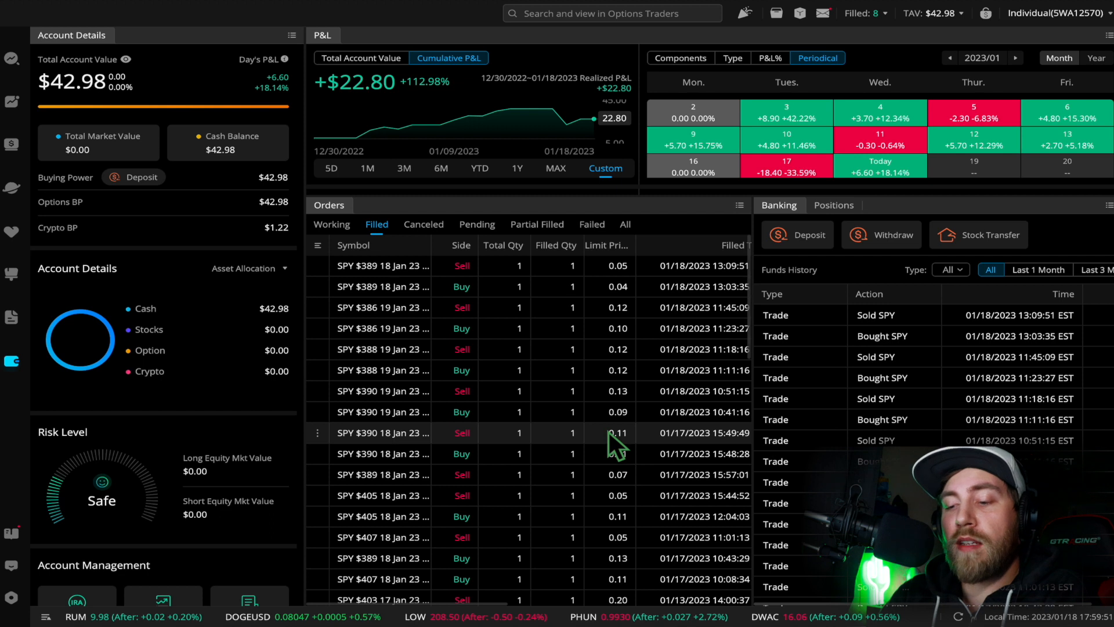